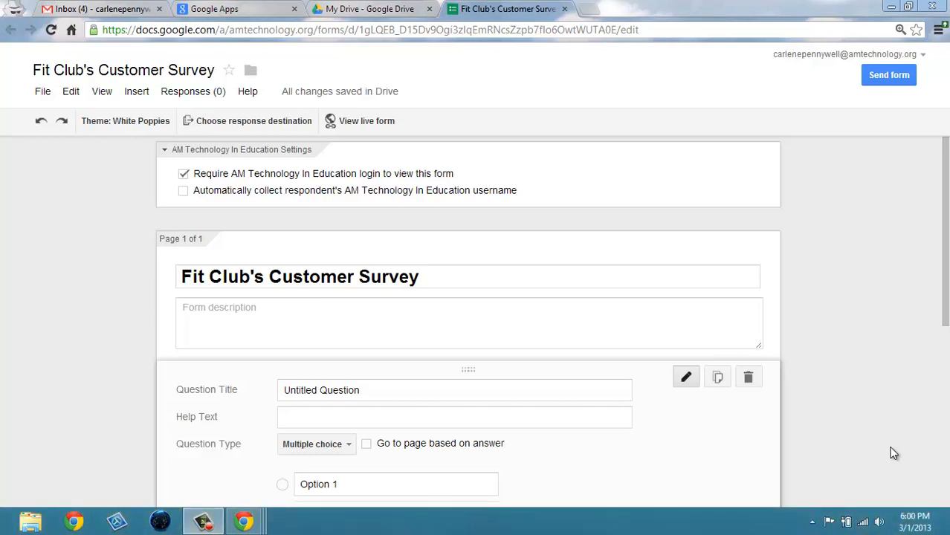
pyautogui.moveTo(240, 185)
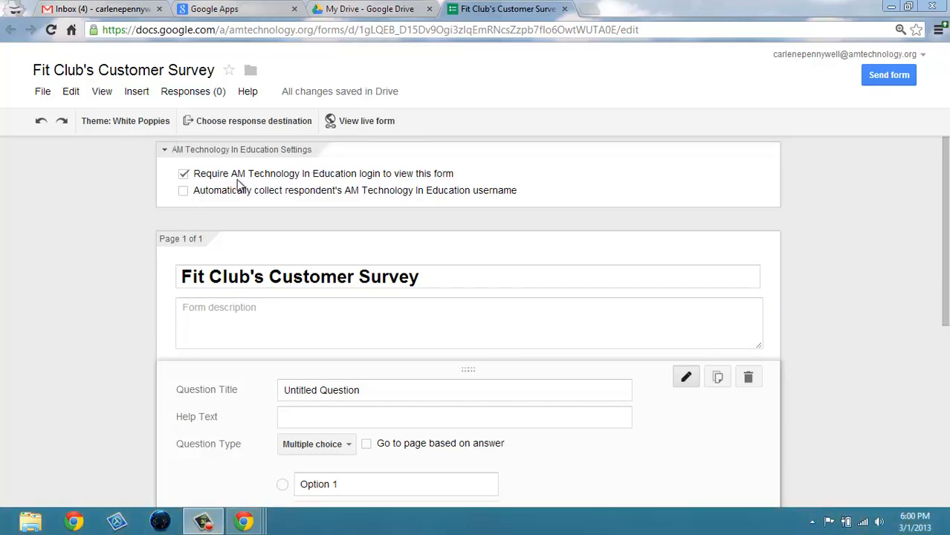
pyautogui.moveTo(298, 184)
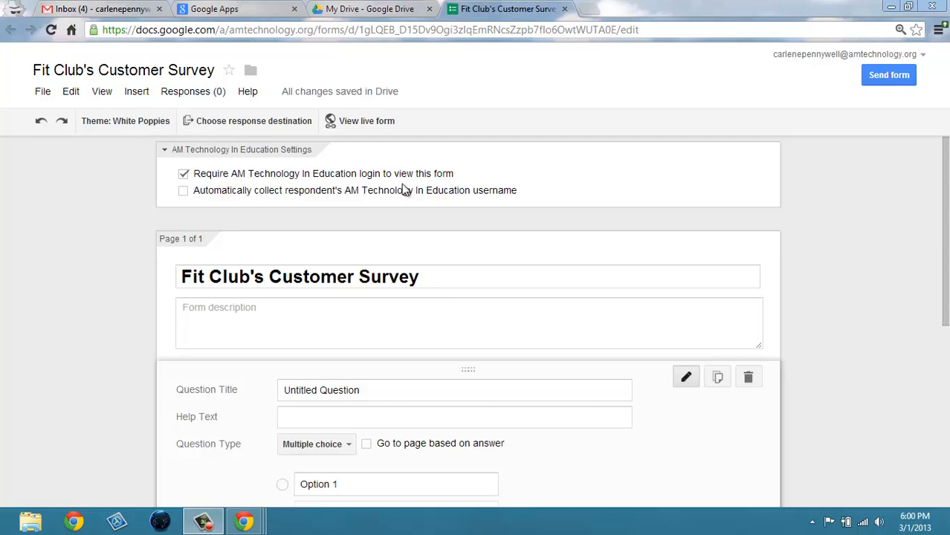
pyautogui.moveTo(207, 199)
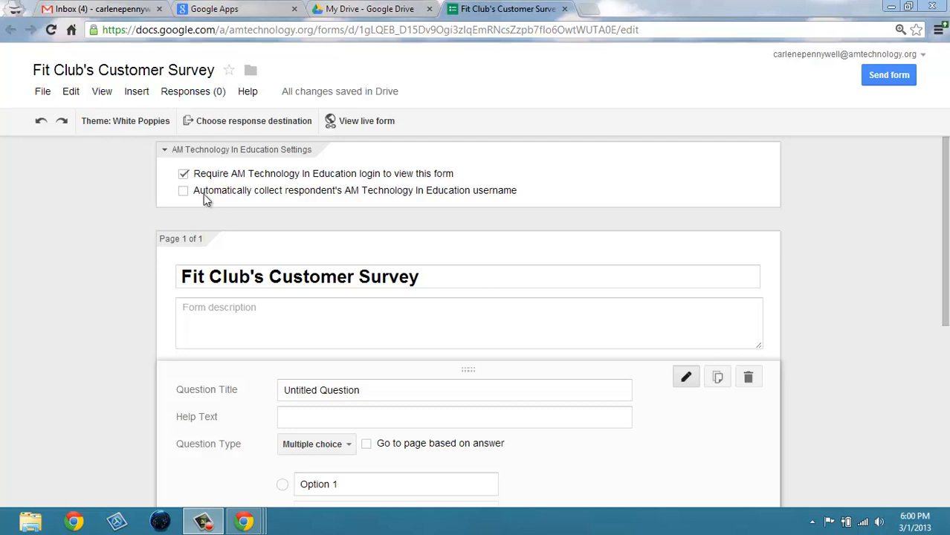
# Step: Enable automatic collection of respondents' AM Technology in Education usernames
pyautogui.click(183, 190)
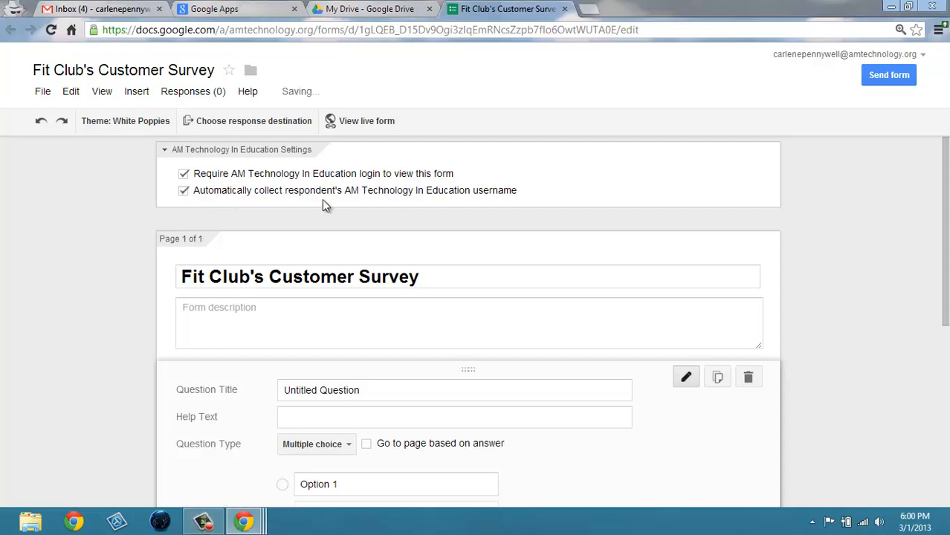
pyautogui.moveTo(512, 208)
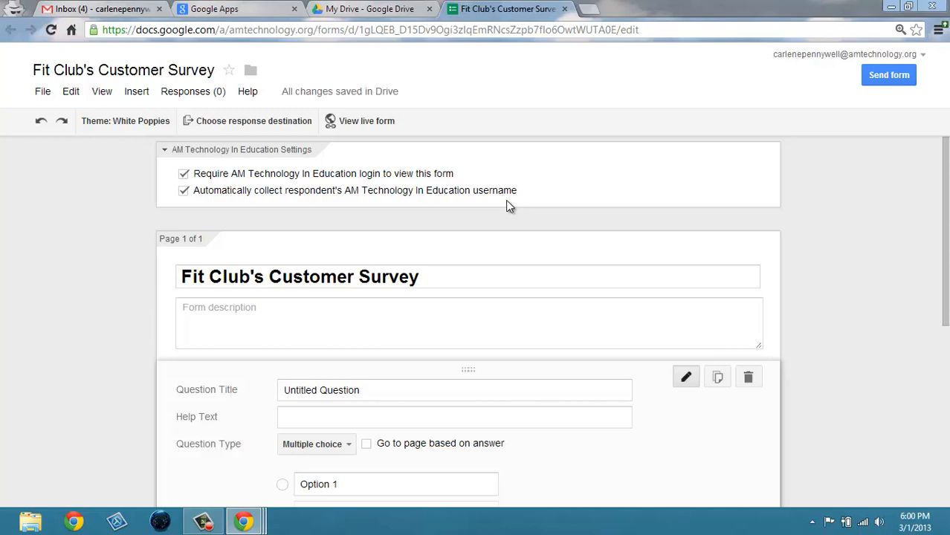
pyautogui.moveTo(280, 197)
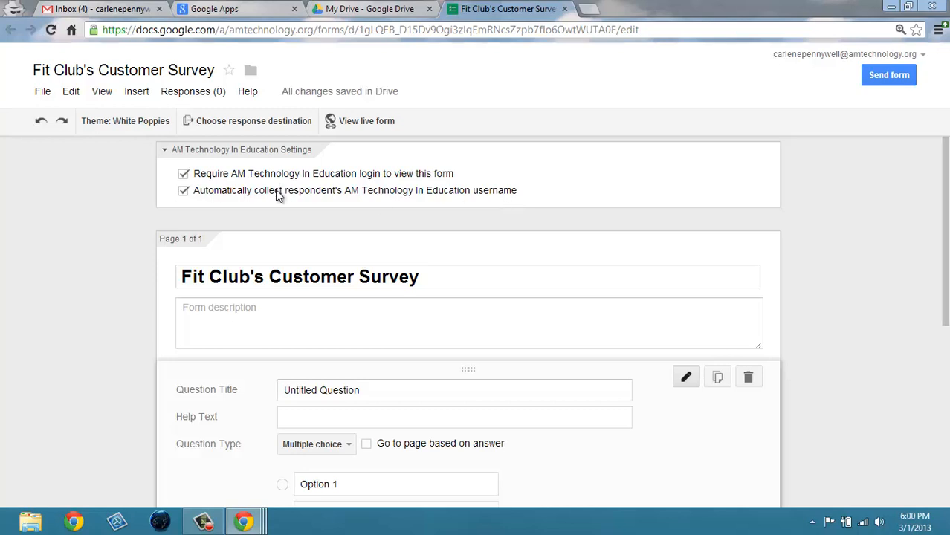
pyautogui.moveTo(265, 205)
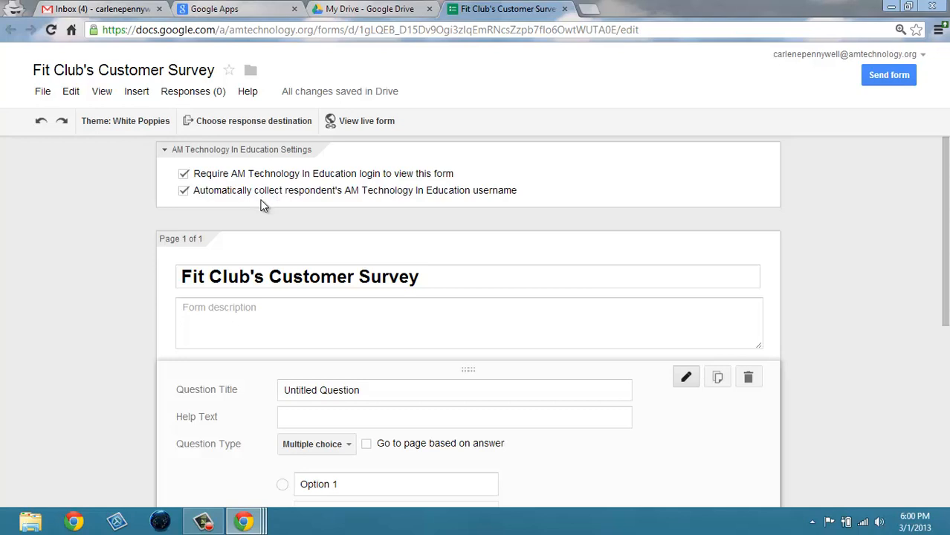
pyautogui.moveTo(247, 185)
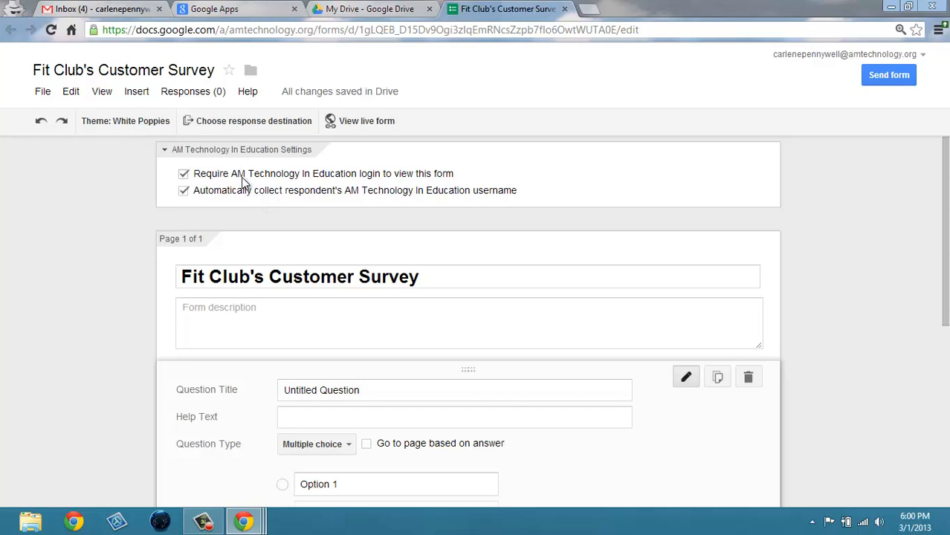
pyautogui.moveTo(227, 206)
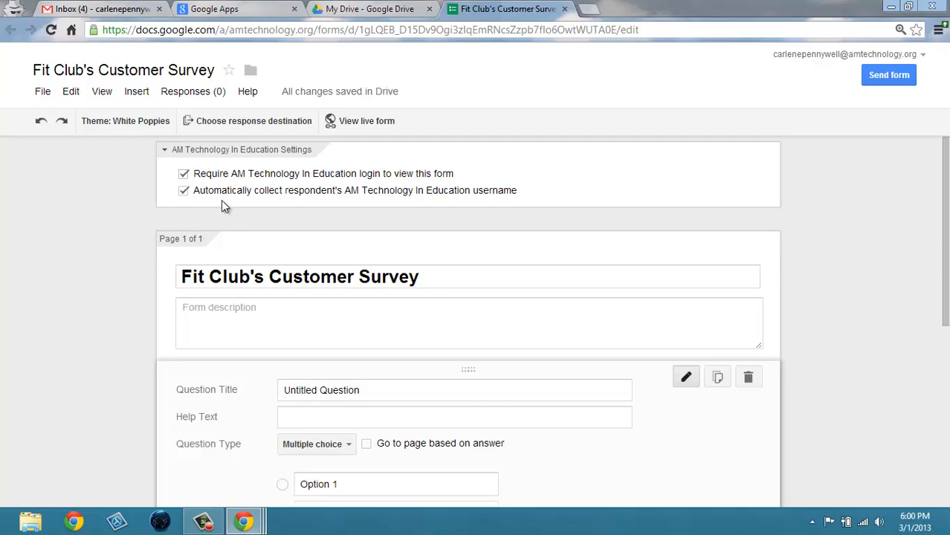
pyautogui.moveTo(187, 198)
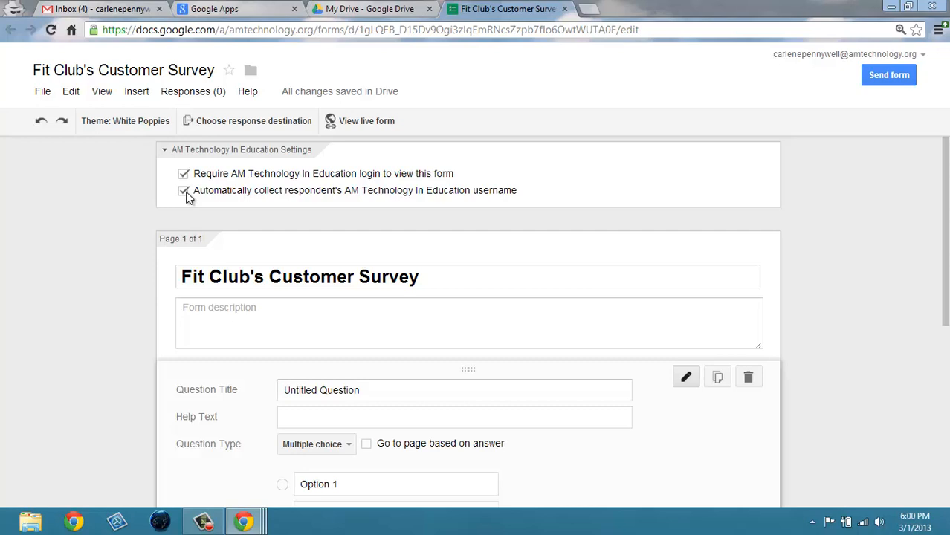
pyautogui.moveTo(297, 212)
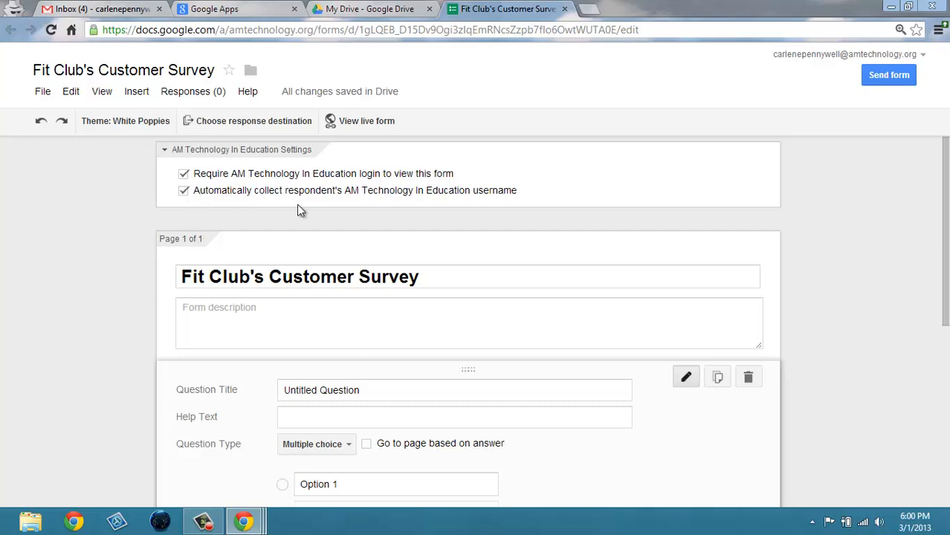
pyautogui.moveTo(503, 204)
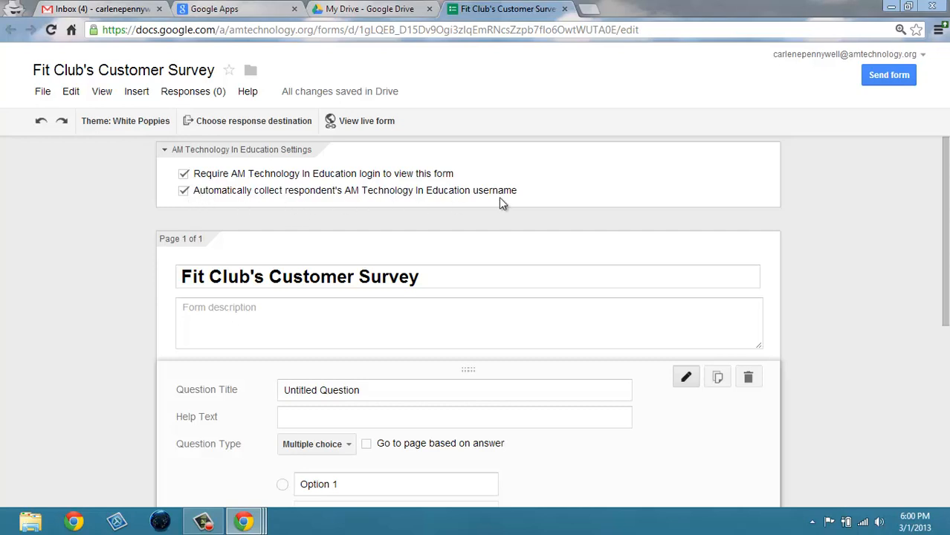
pyautogui.moveTo(458, 196)
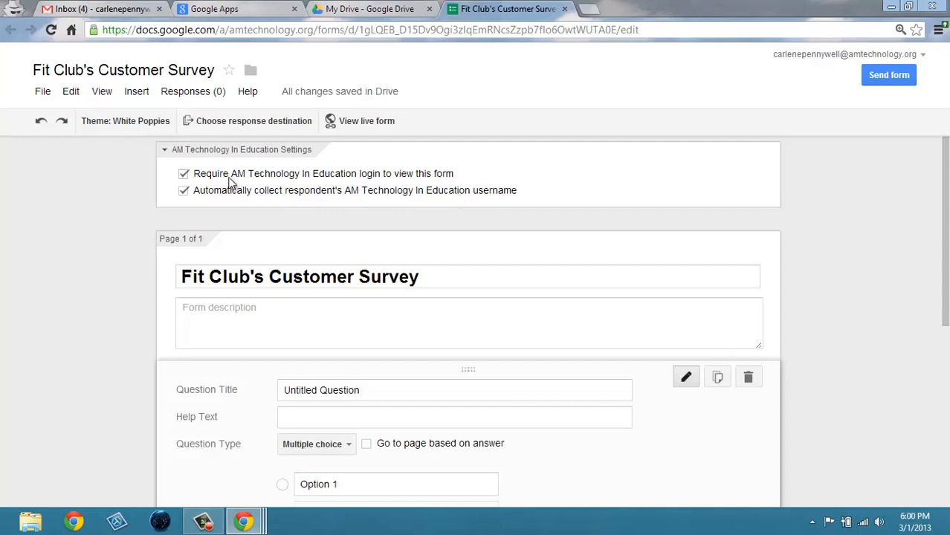
pyautogui.moveTo(194, 188)
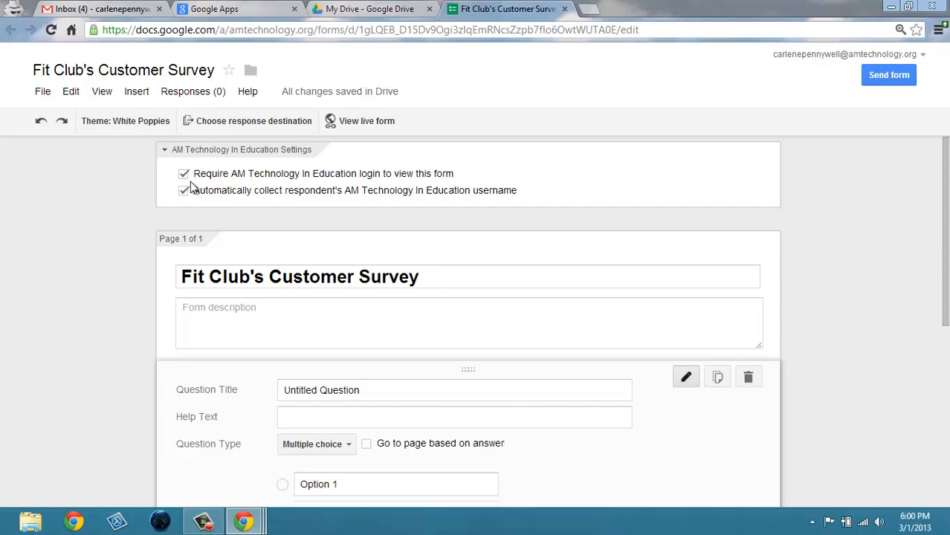
# Step: Disable the AM Technology in Education login requirement, which also clears username collection
pyautogui.click(183, 172)
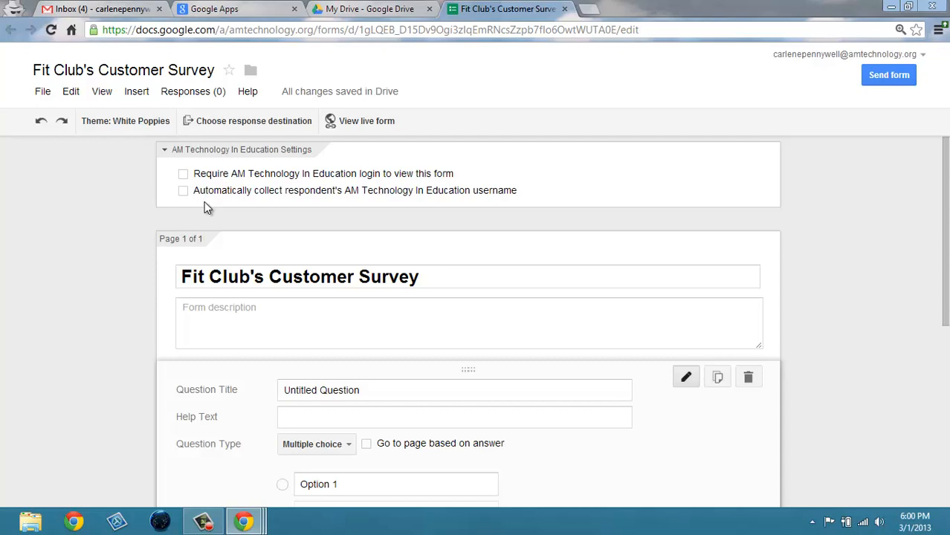
pyautogui.moveTo(226, 186)
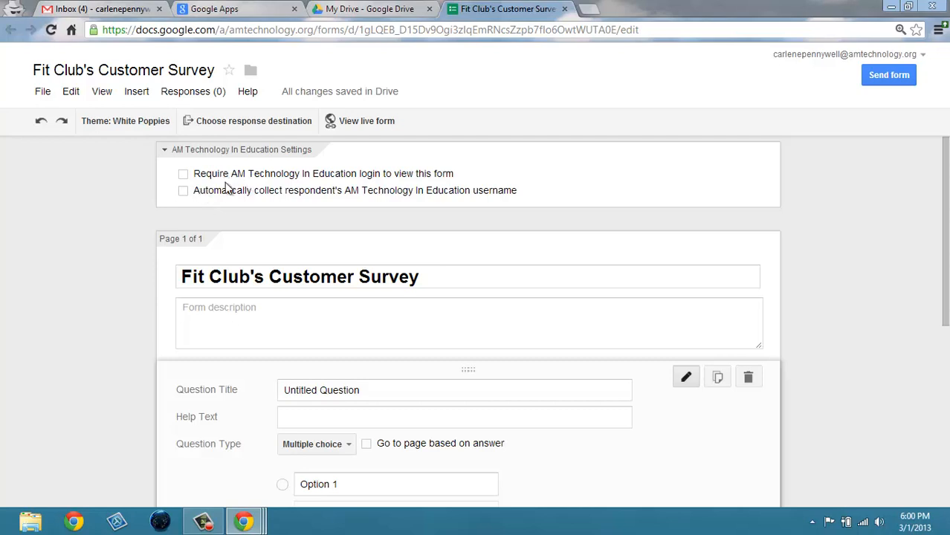
pyautogui.moveTo(310, 203)
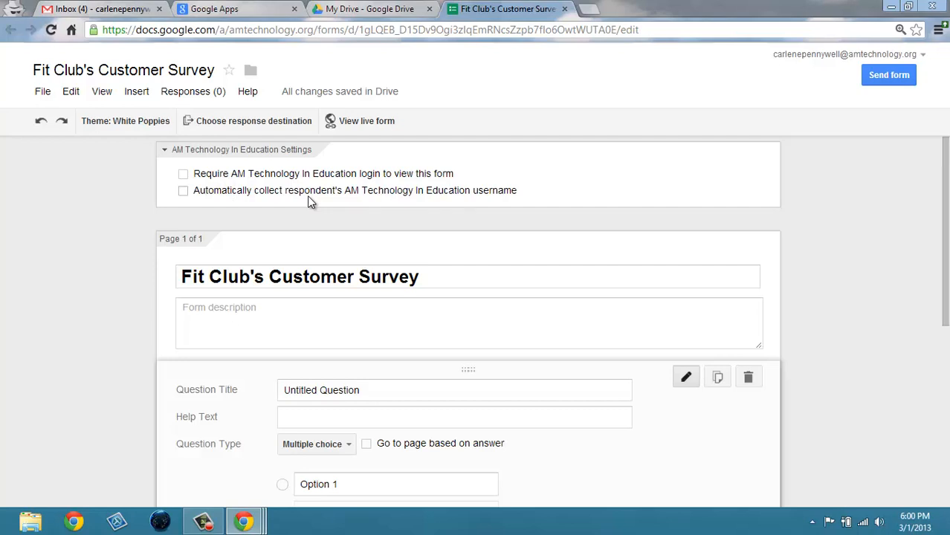
pyautogui.moveTo(226, 497)
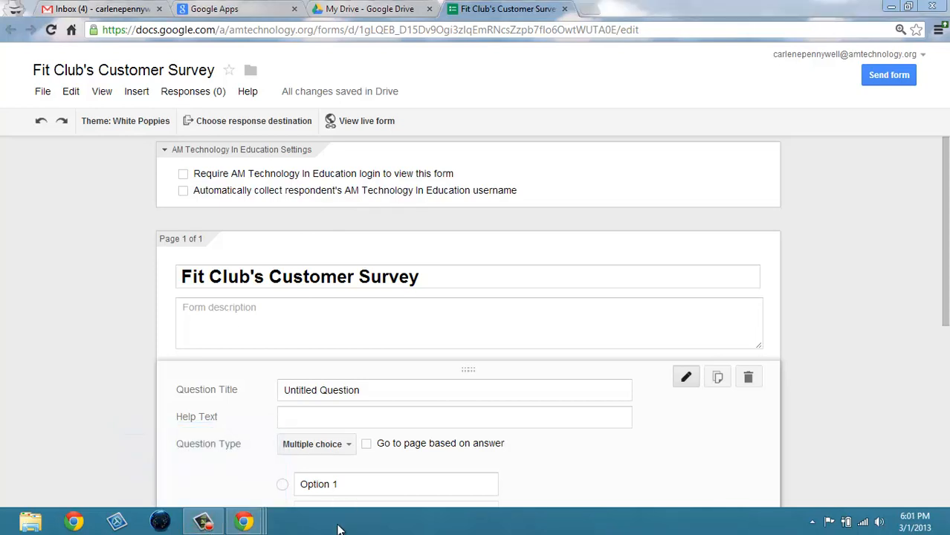
pyautogui.click(203, 520)
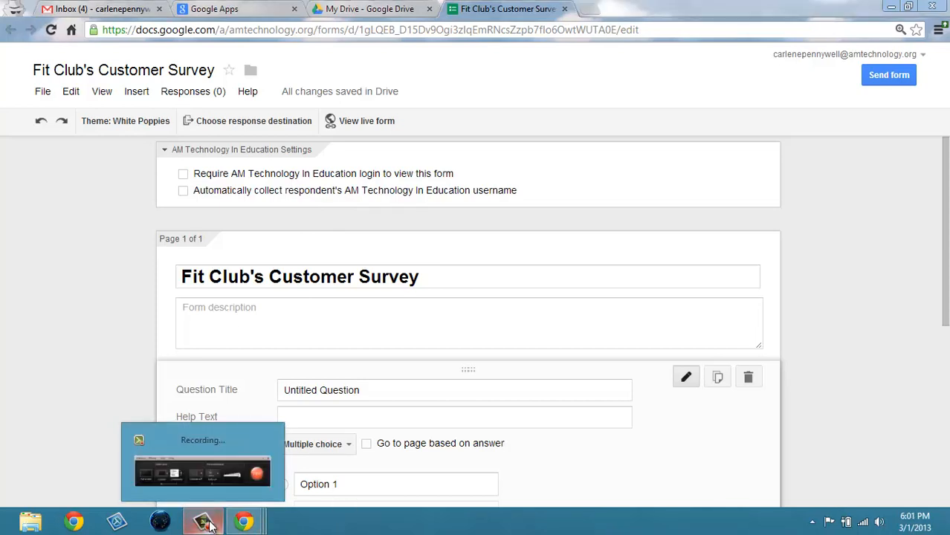